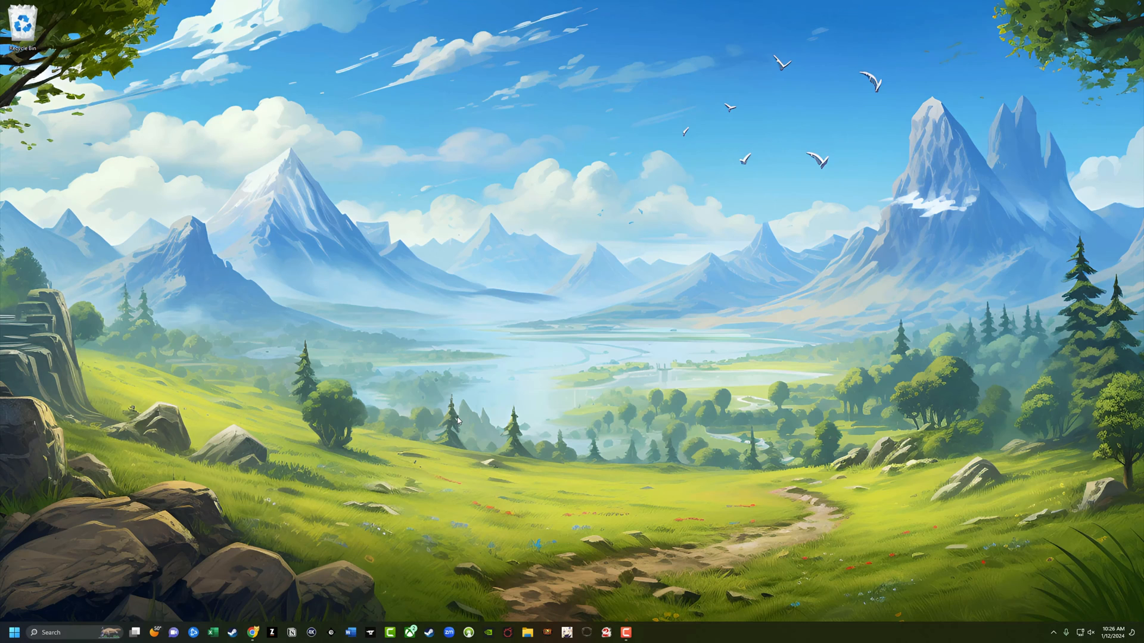
mouse_move(247, 539)
text(contro)
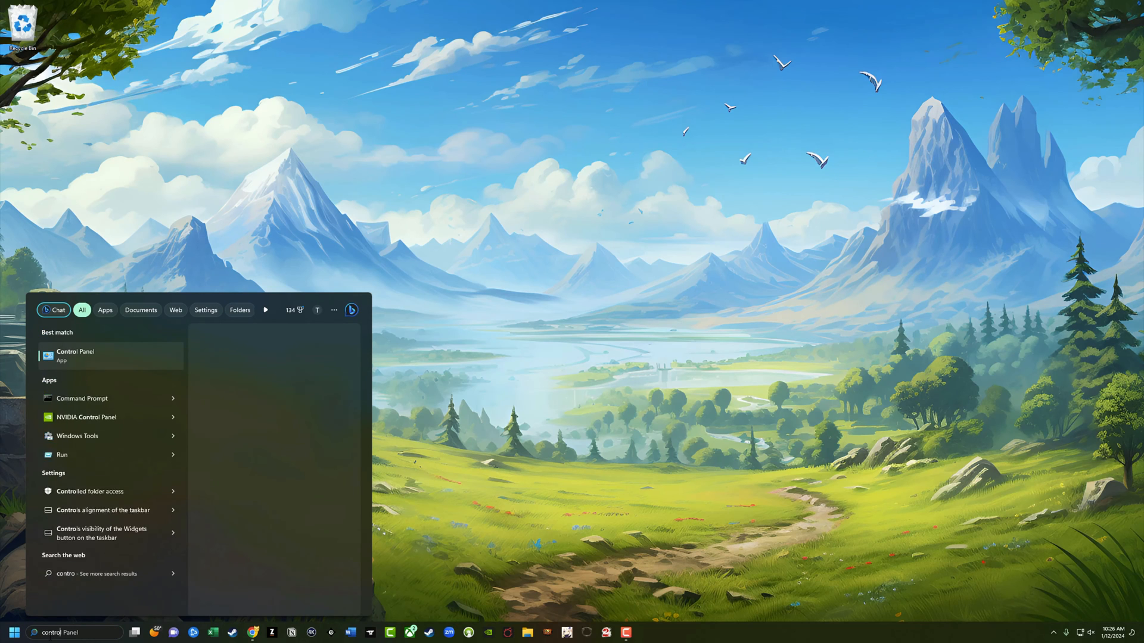
Open Control Panel from the 'control panel' search results
click(74, 357)
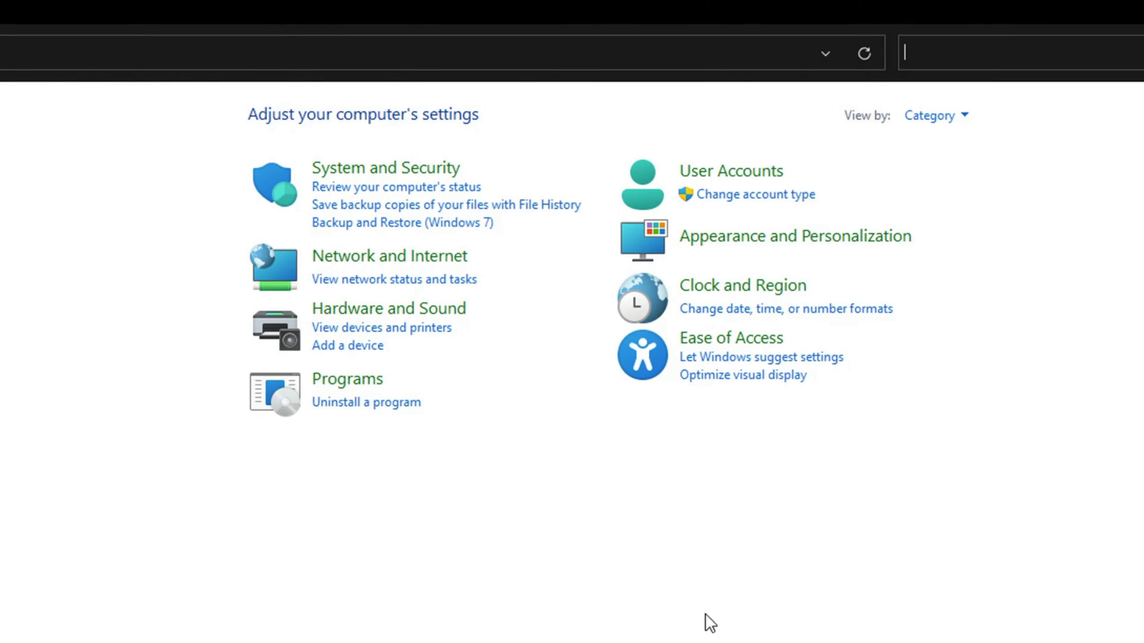
mouse_move(389, 256)
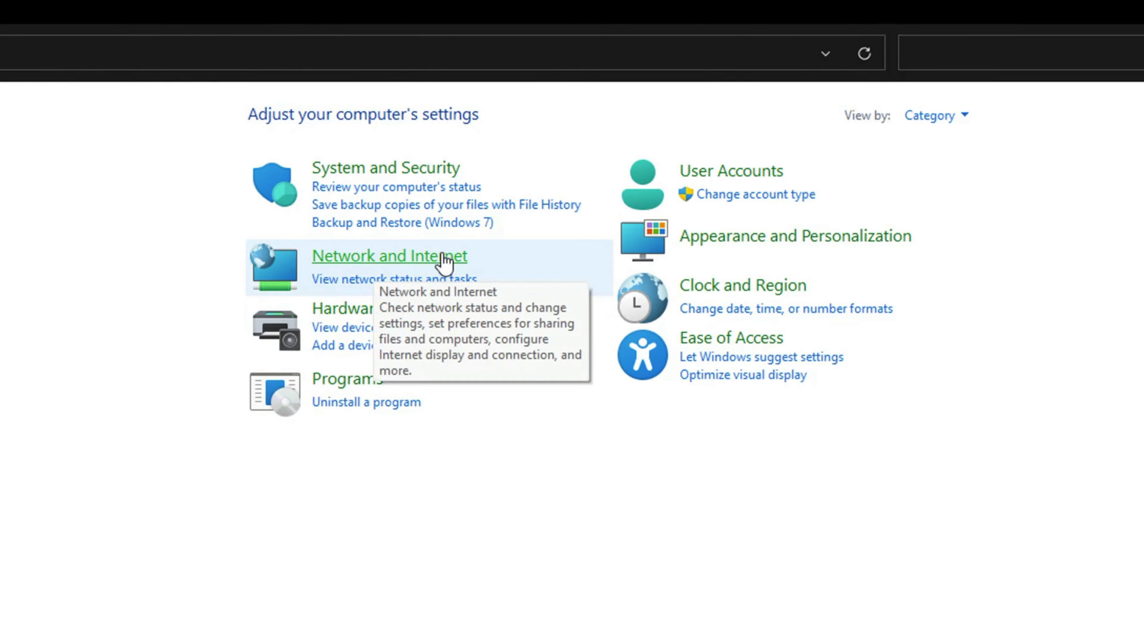
Go through Network and Internet to Network and Sharing Center and start 'Set up a new connection or network'
click(390, 256)
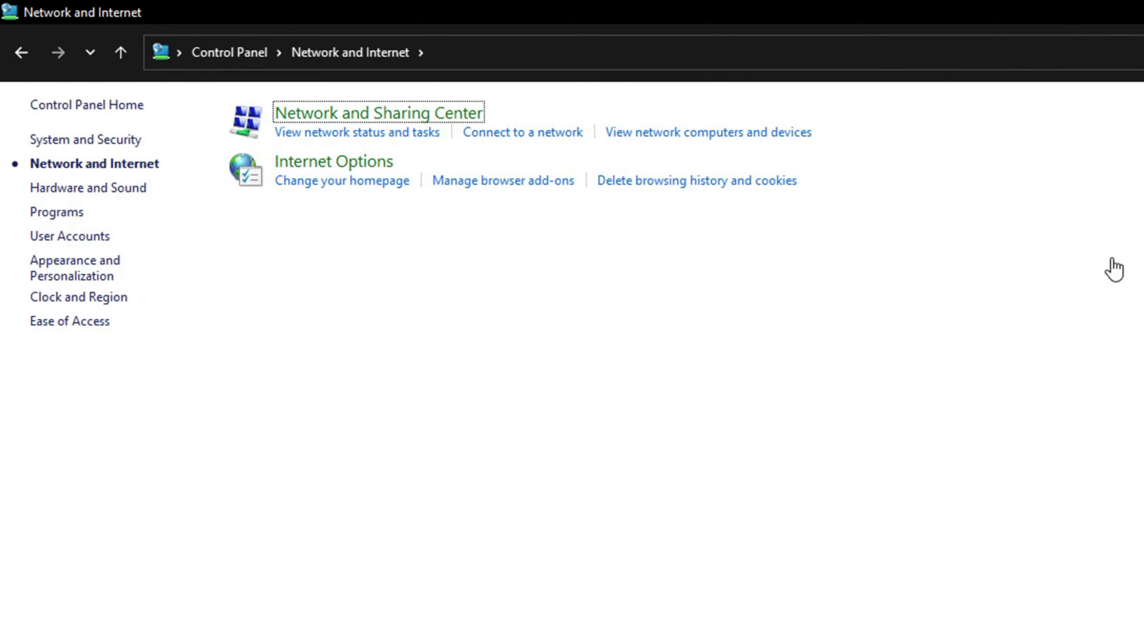
mouse_move(479, 392)
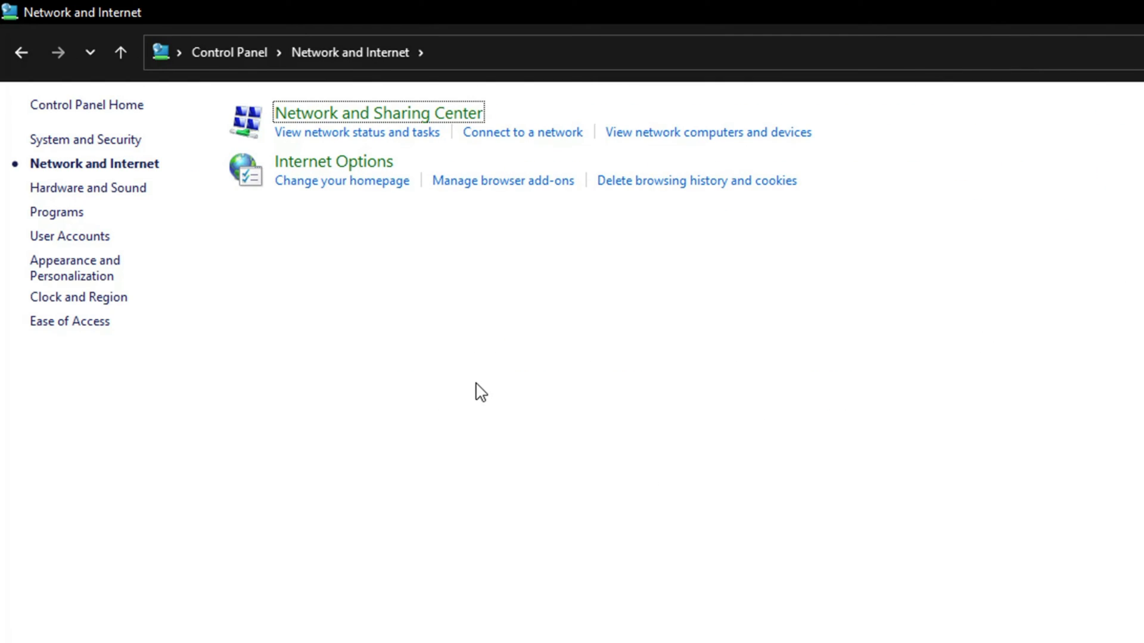
mouse_move(378, 114)
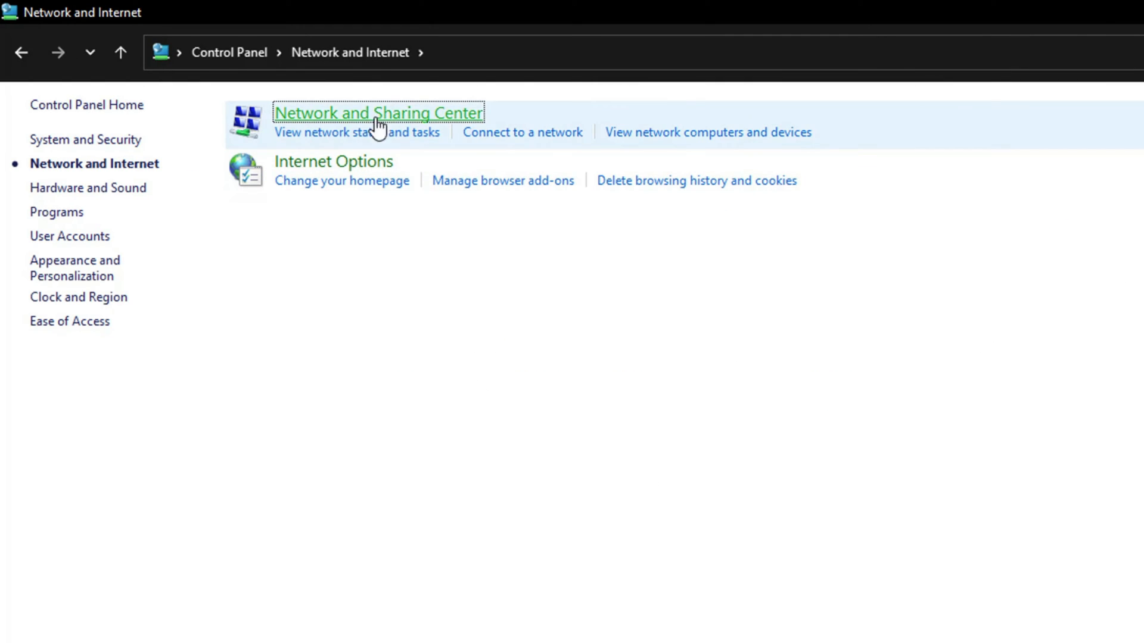
click(377, 113)
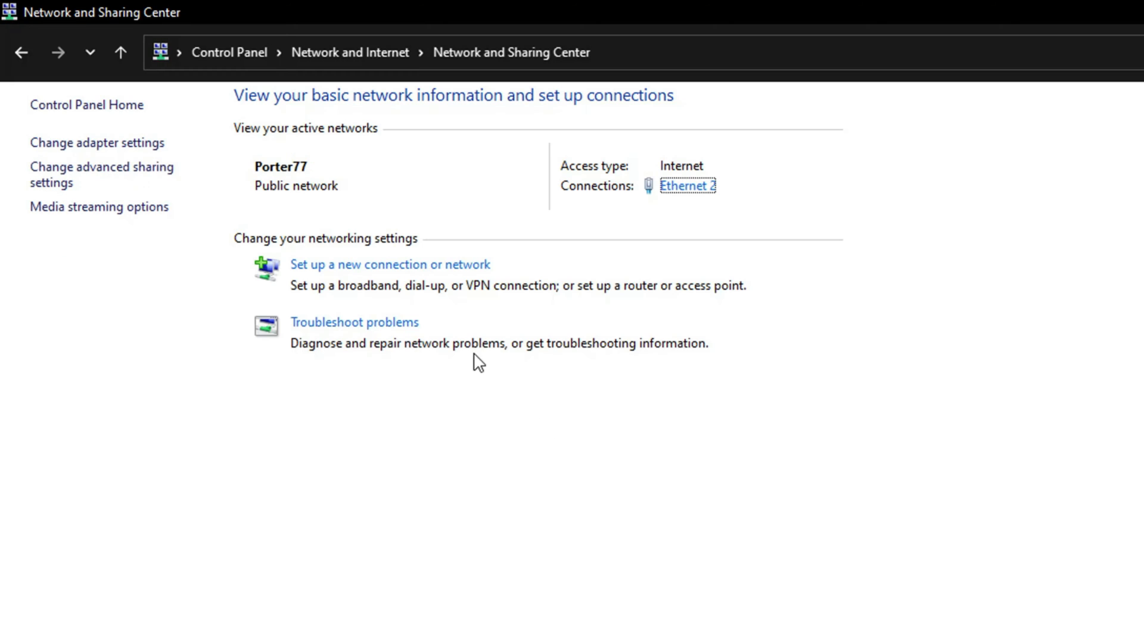
mouse_move(302, 283)
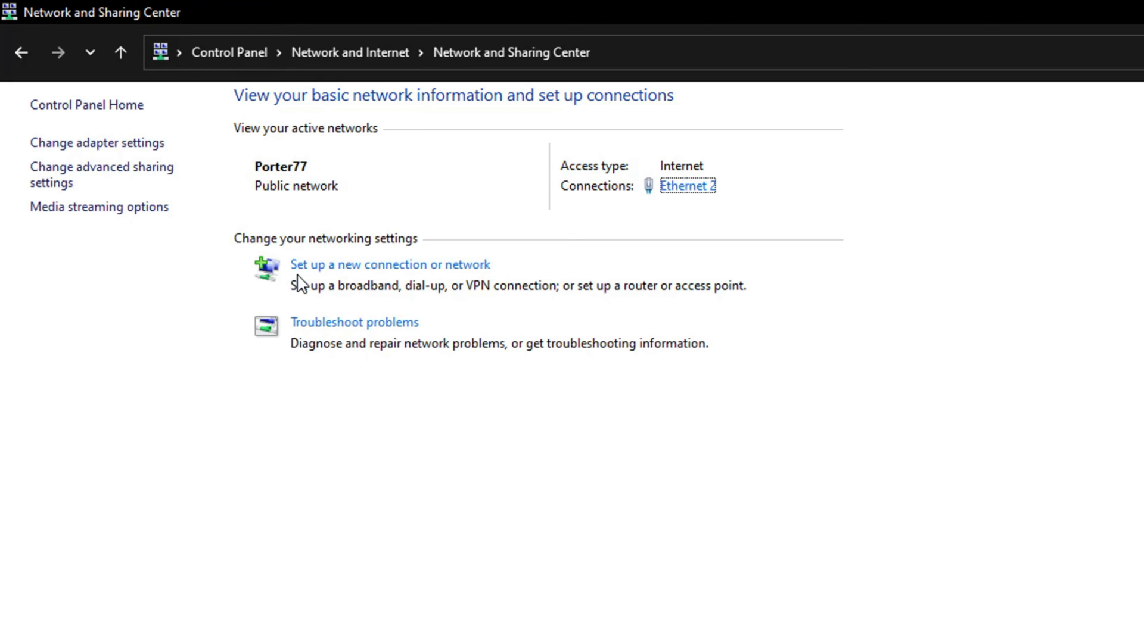
mouse_move(355, 285)
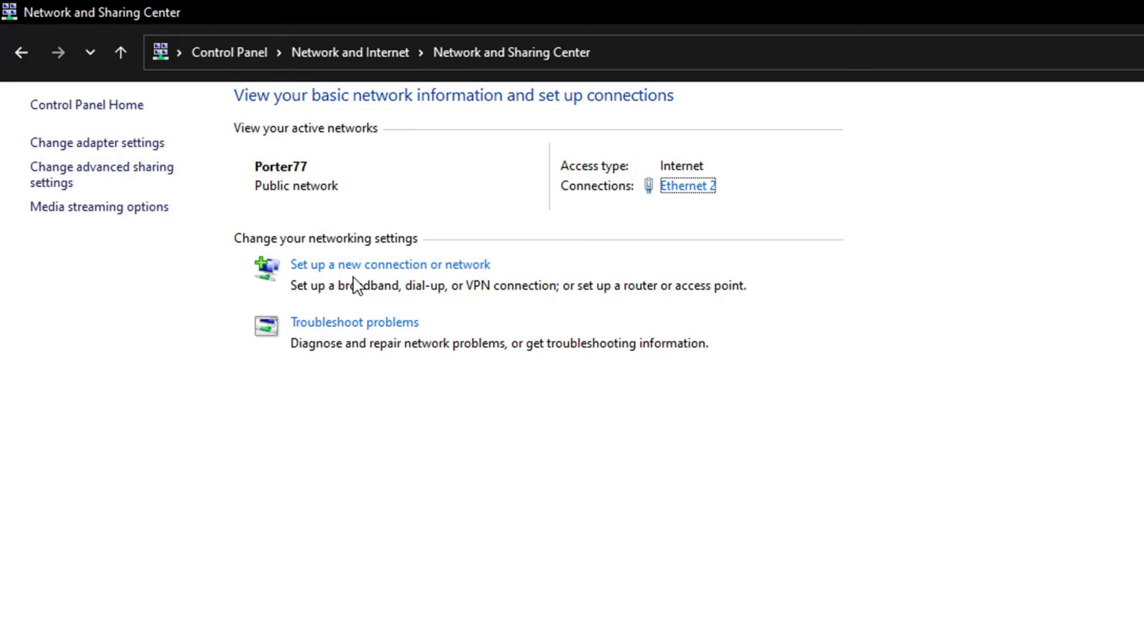
click(390, 264)
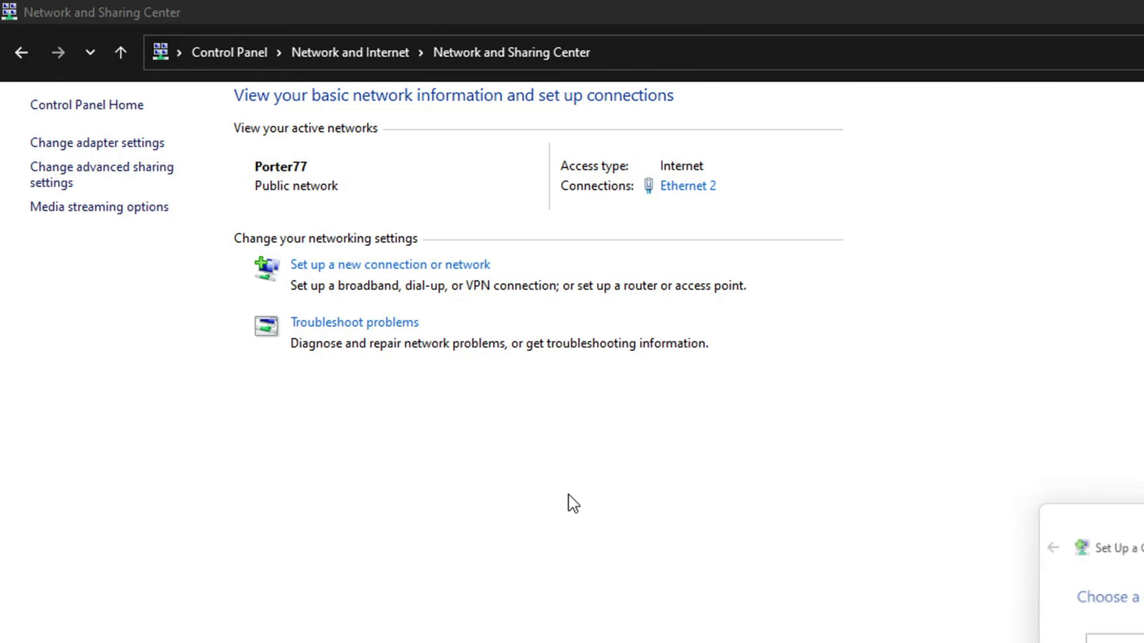
Pick 'Manually connect to a wireless network' and continue to the network details form
click(389, 264)
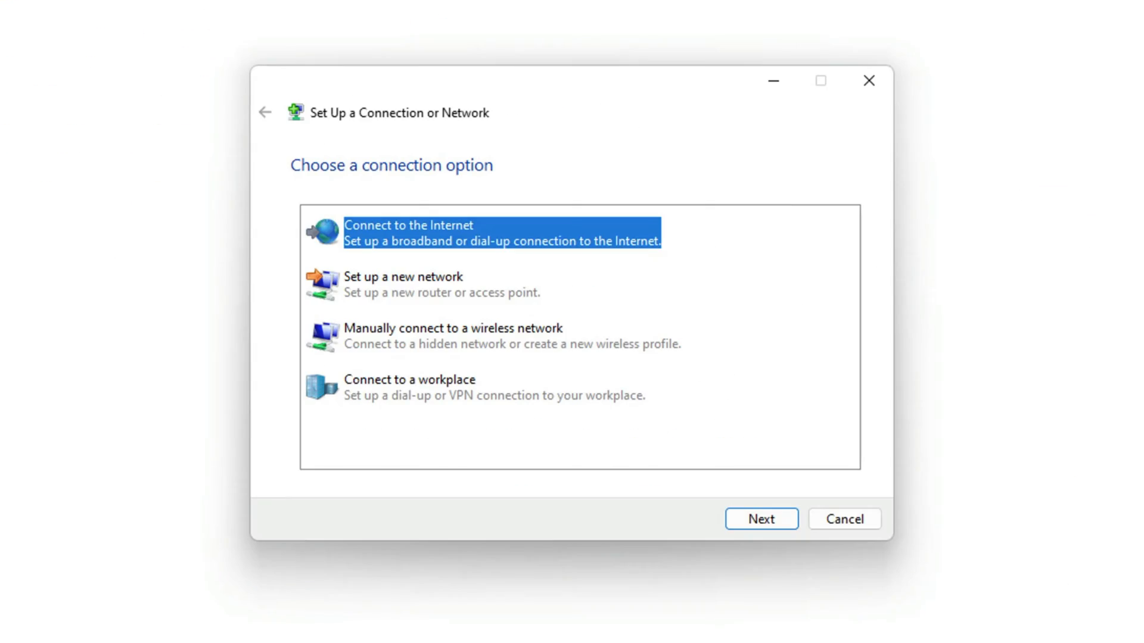
mouse_move(569, 237)
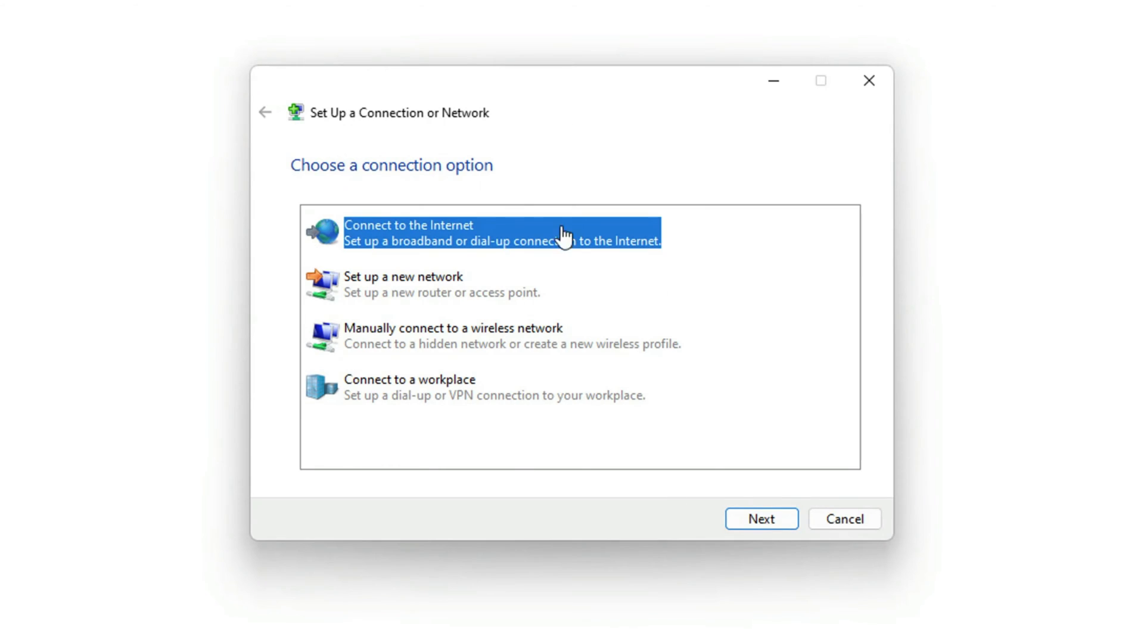
mouse_move(405, 368)
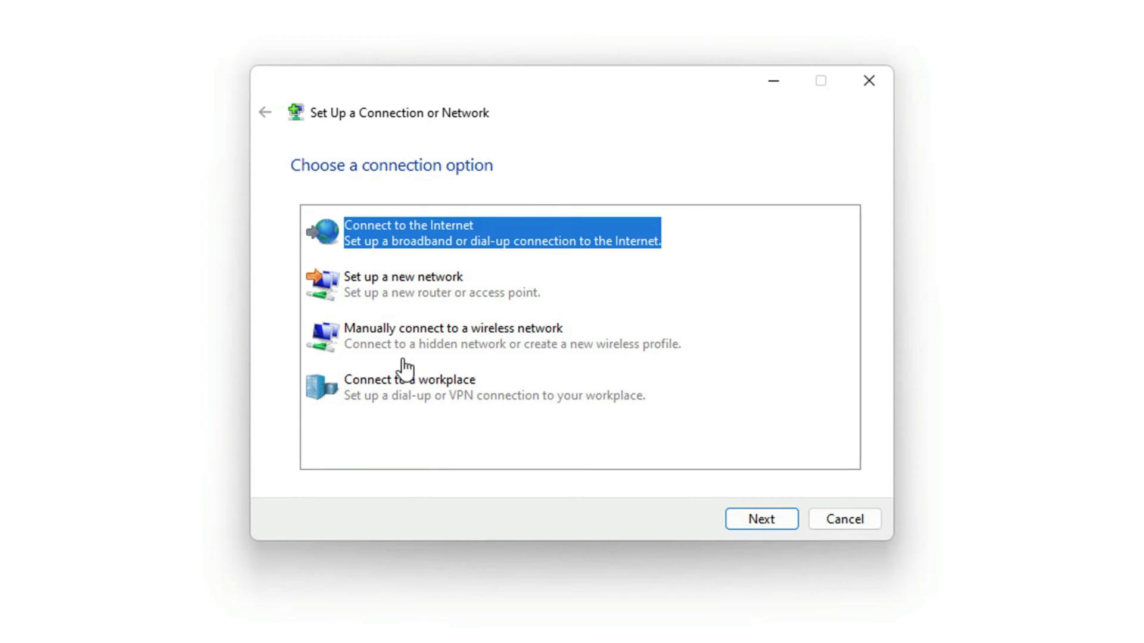
click(451, 335)
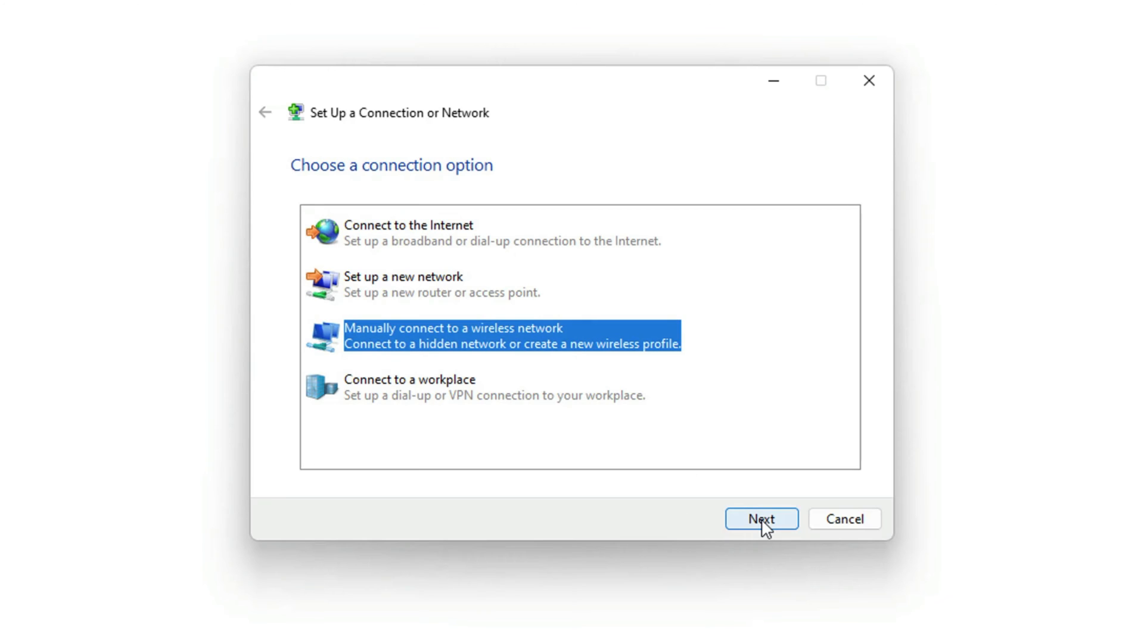
click(761, 519)
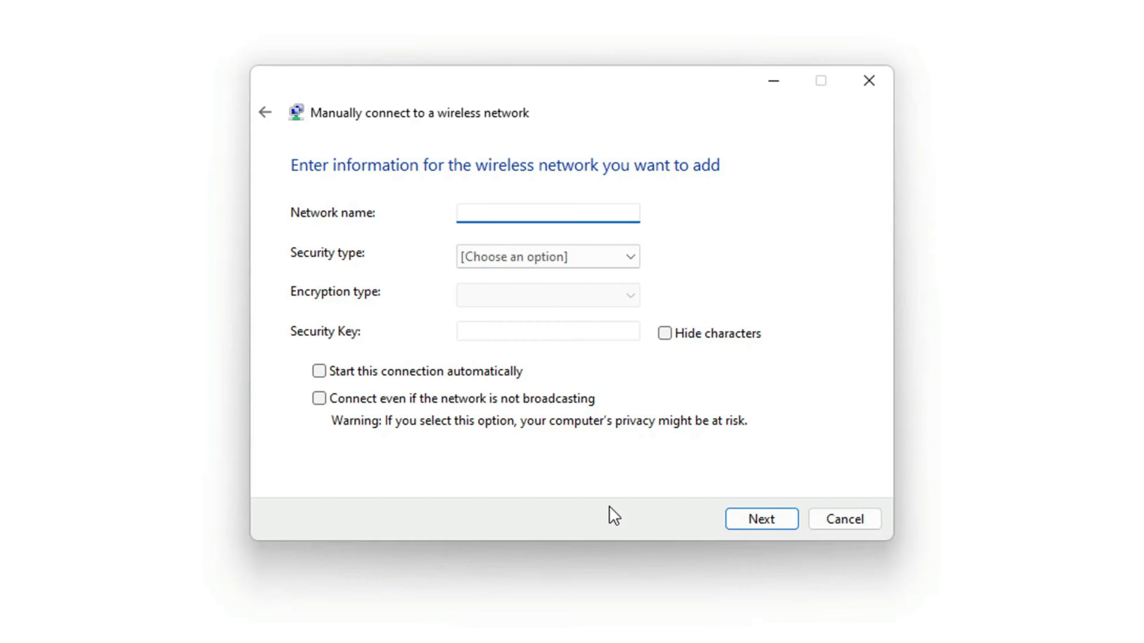
Add network Porter77 with its security key, connecting even when not broadcasting
click(547, 212)
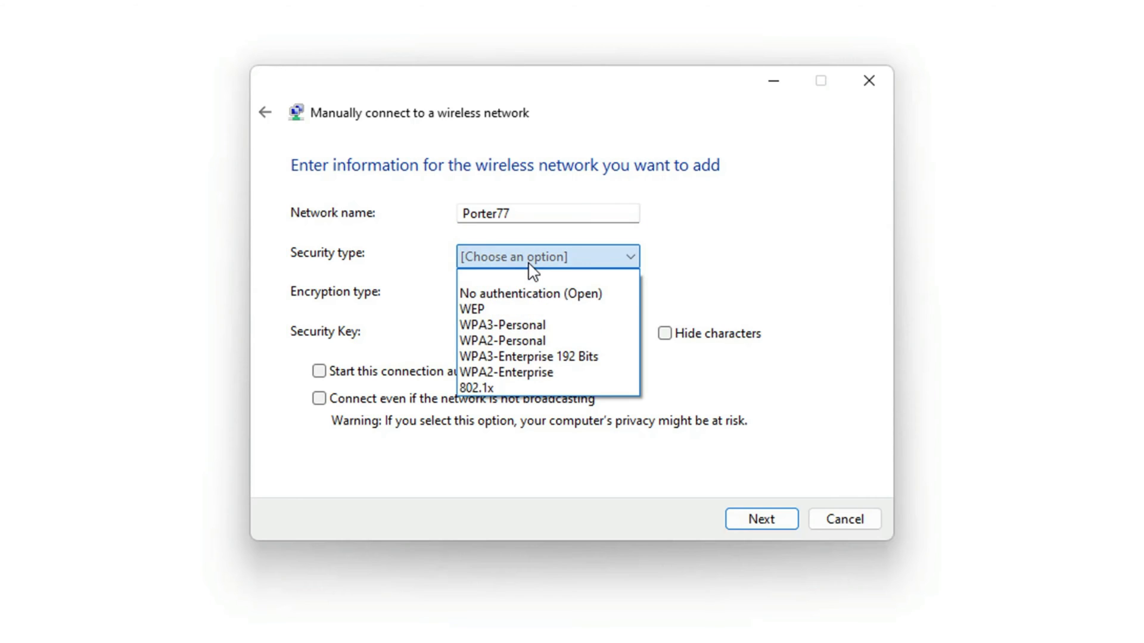
mouse_move(502, 341)
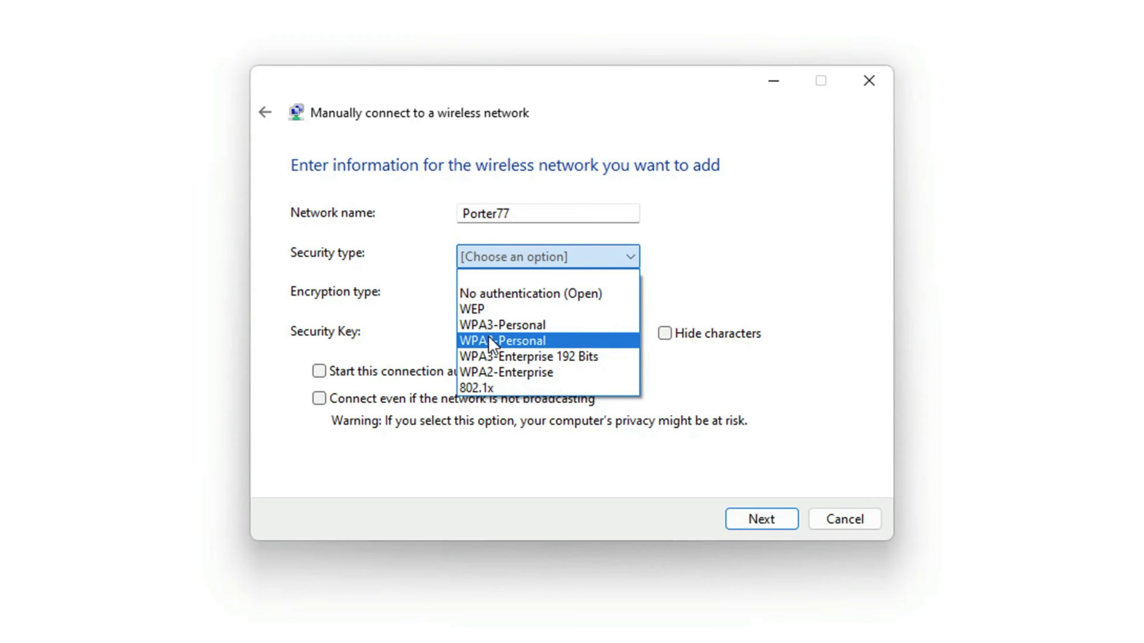
mouse_move(492, 351)
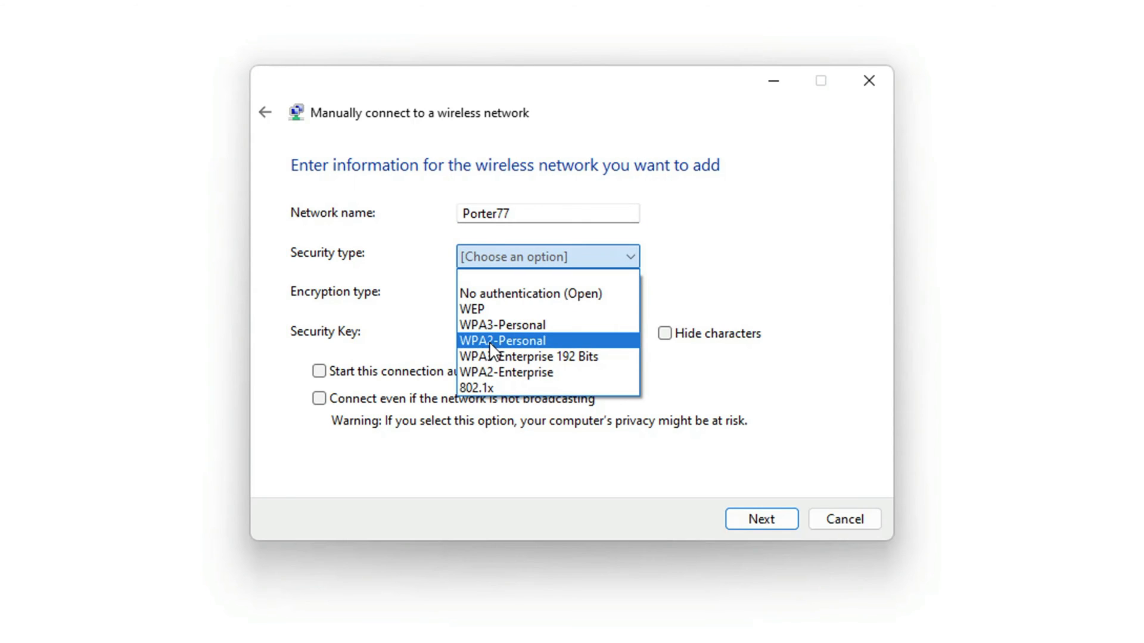
mouse_move(490, 352)
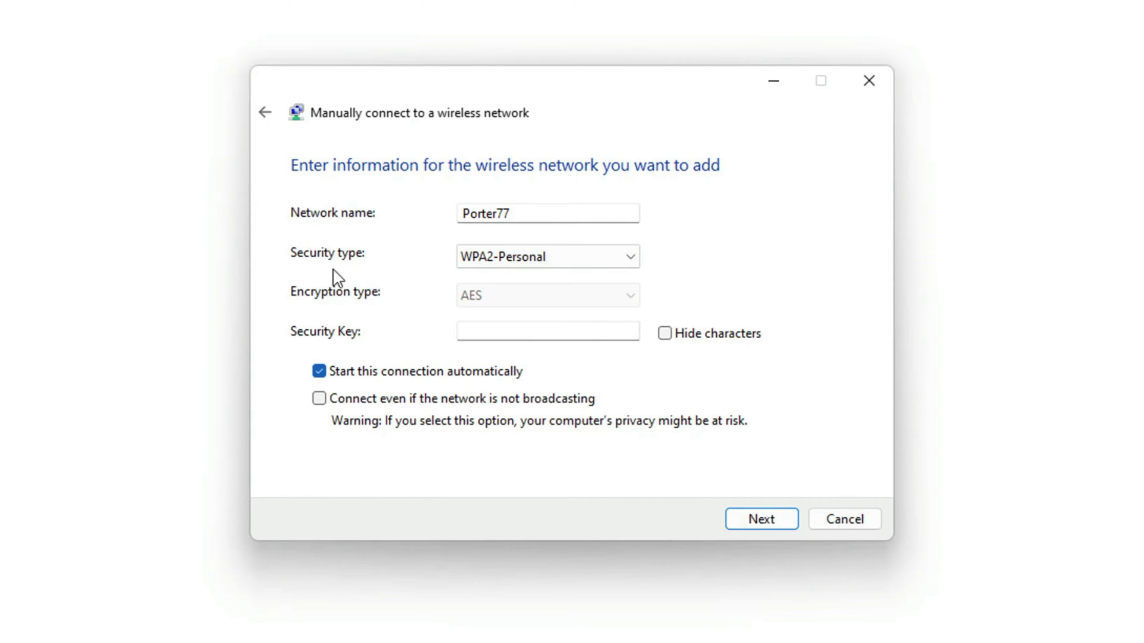
click(547, 332)
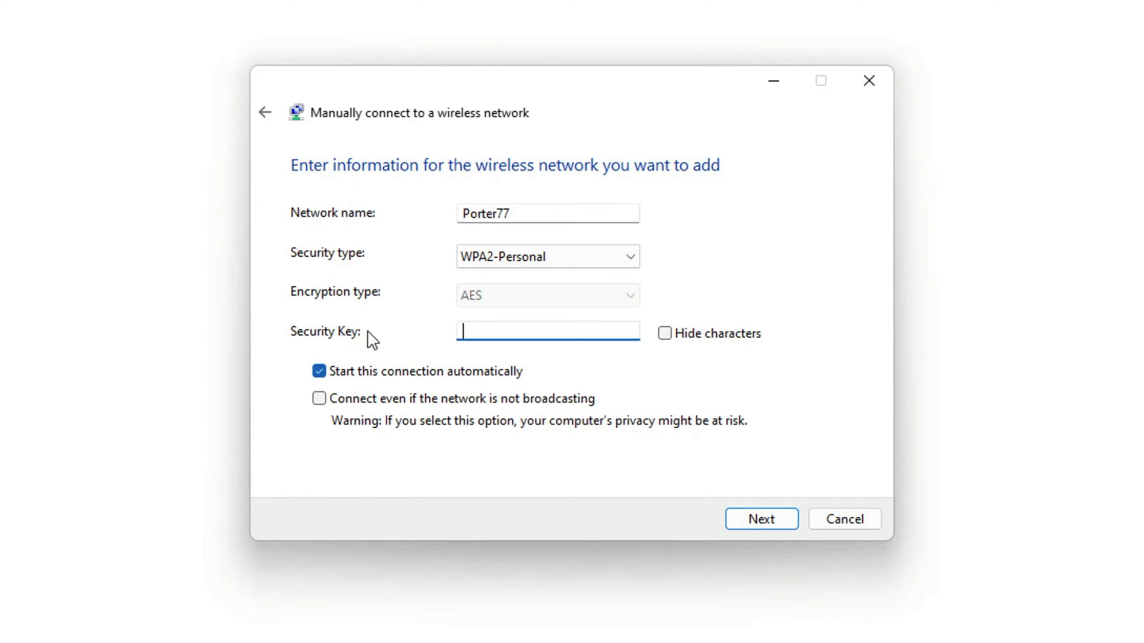
mouse_move(386, 326)
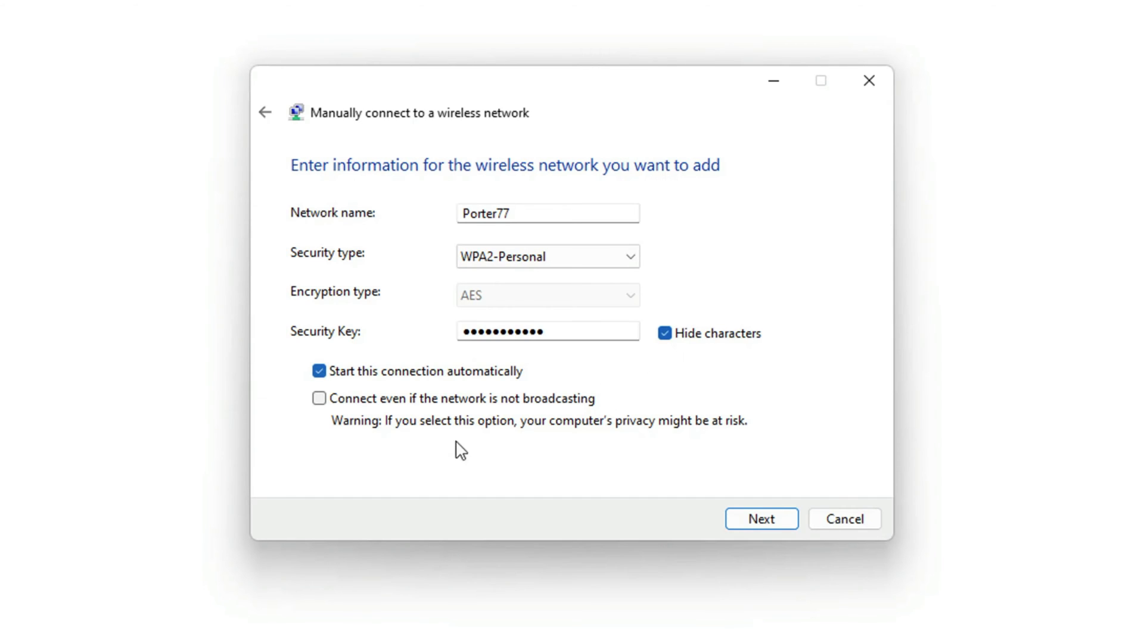
mouse_move(452, 427)
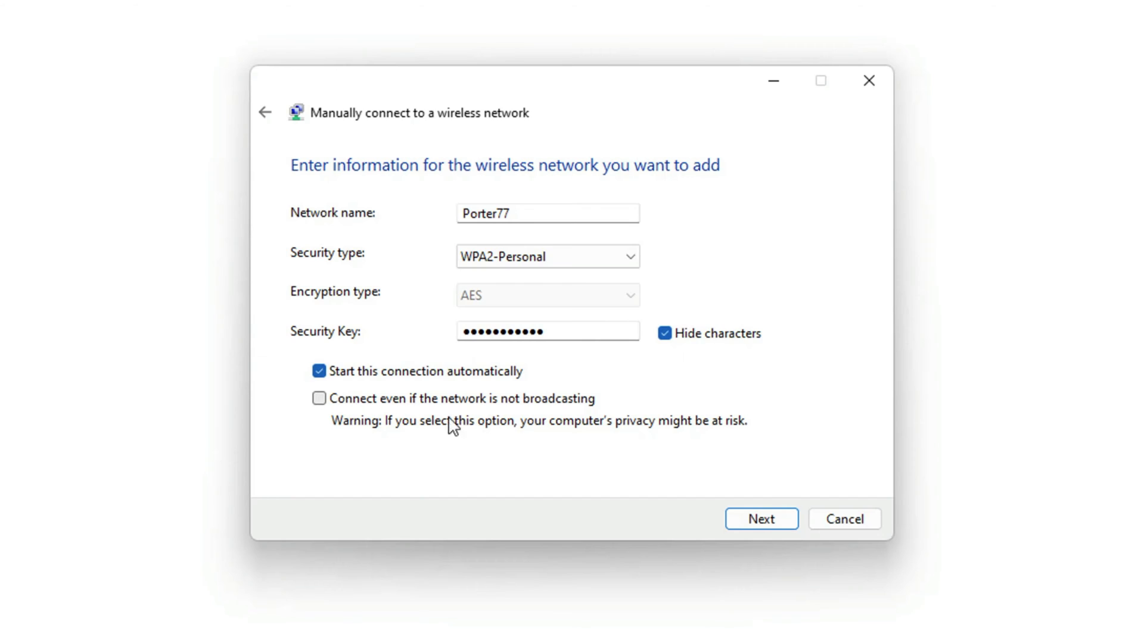
mouse_move(357, 430)
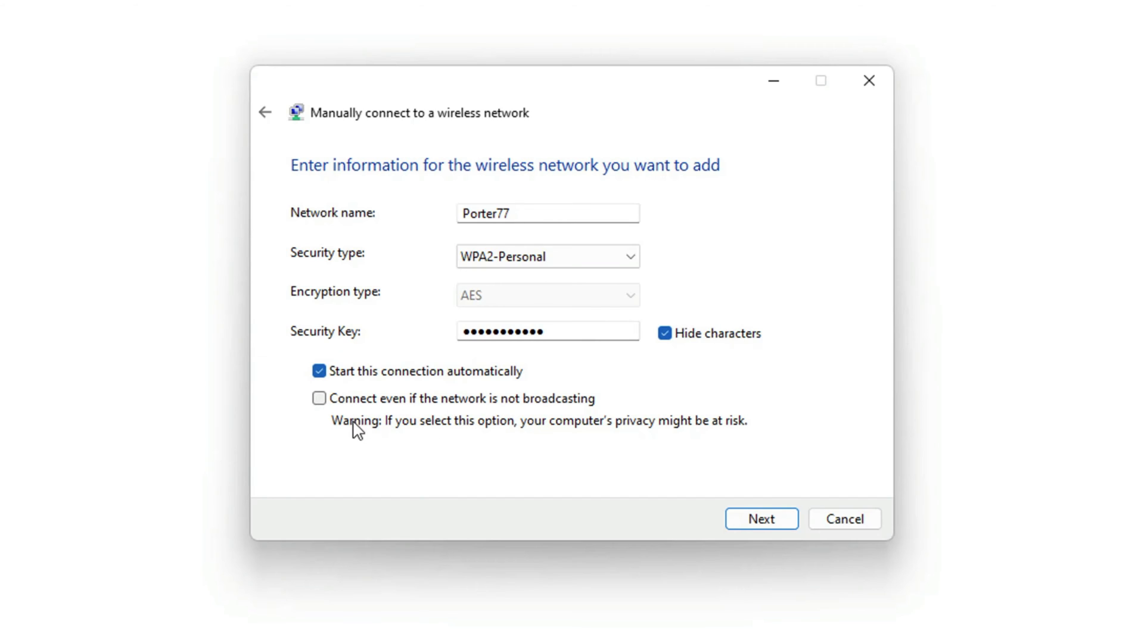
click(319, 399)
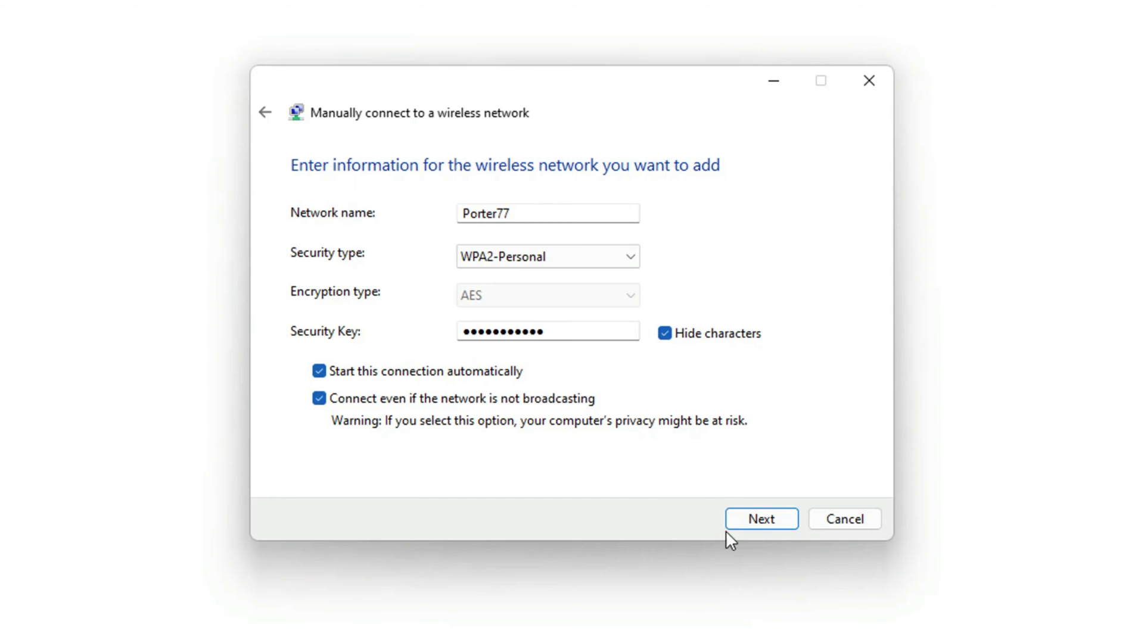
click(761, 519)
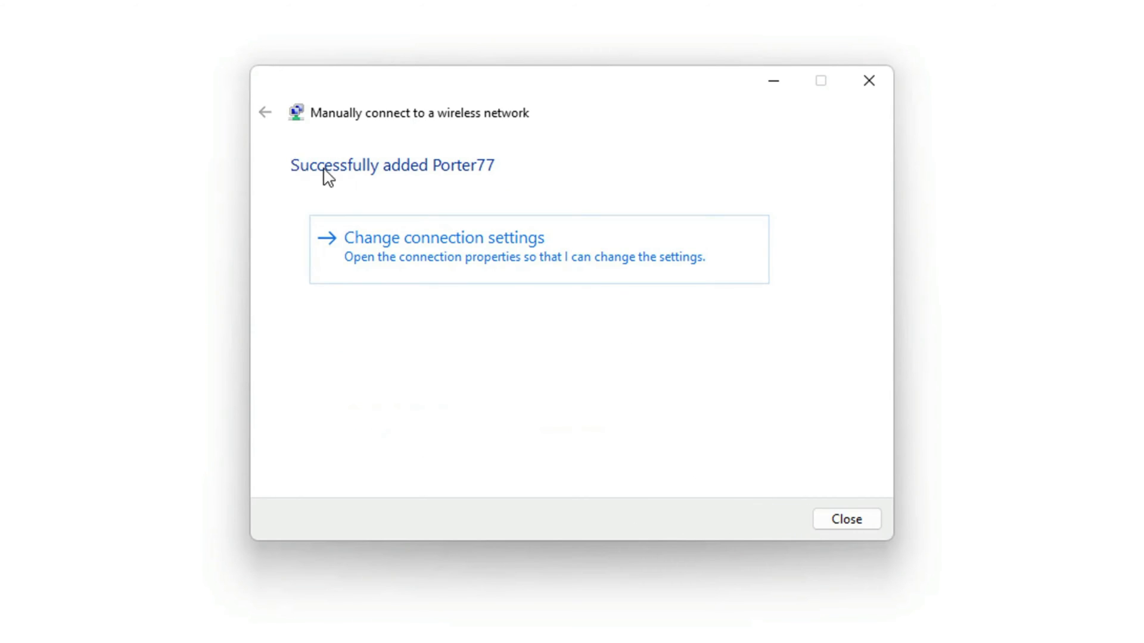
mouse_move(440, 186)
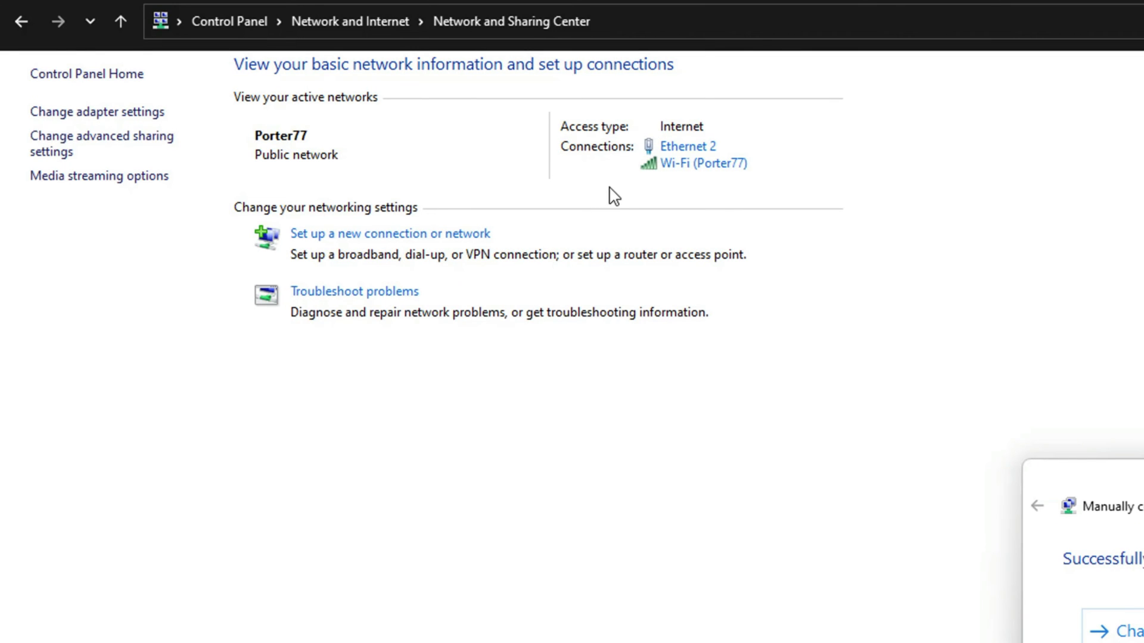
mouse_move(702, 164)
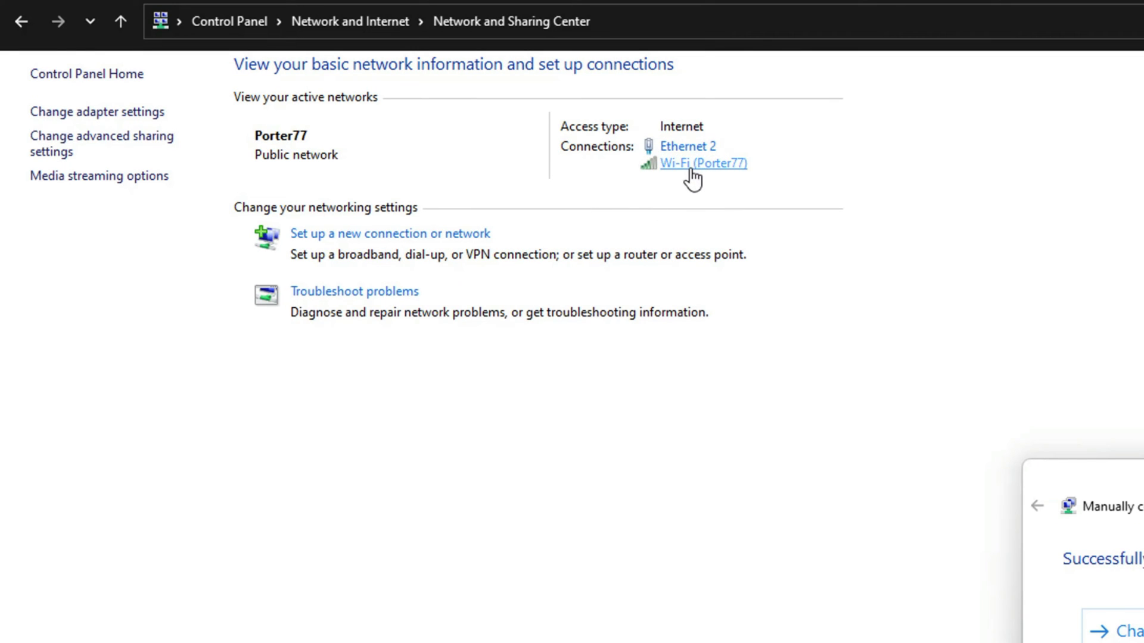
mouse_move(730, 186)
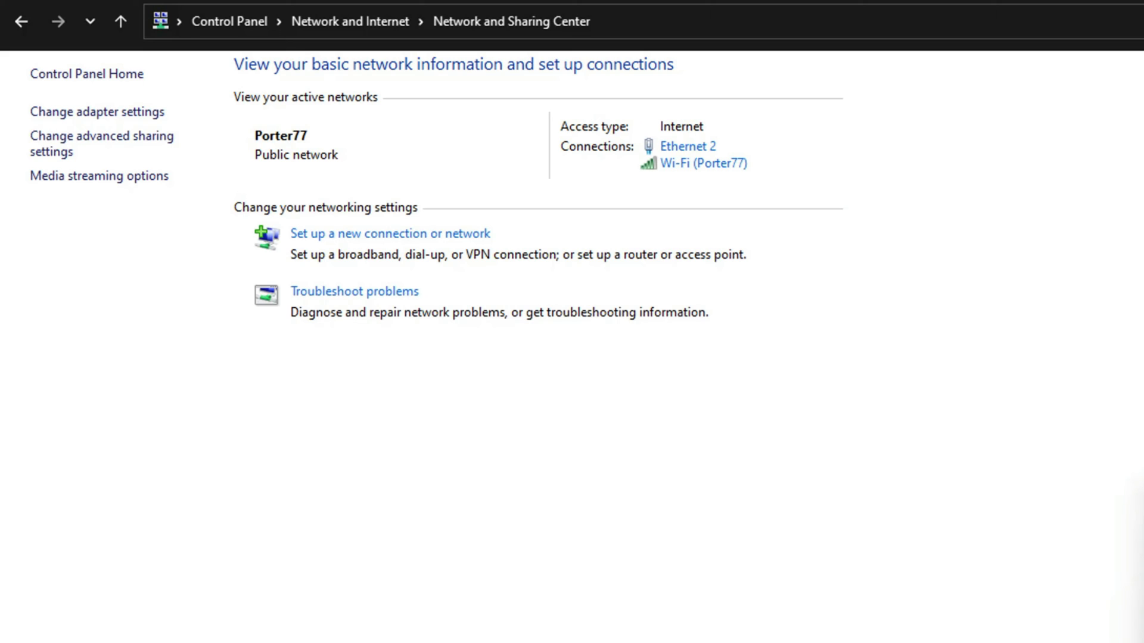
Show the Porter77 Wi-Fi Status window, then the taskbar Quick Settings panel
click(703, 163)
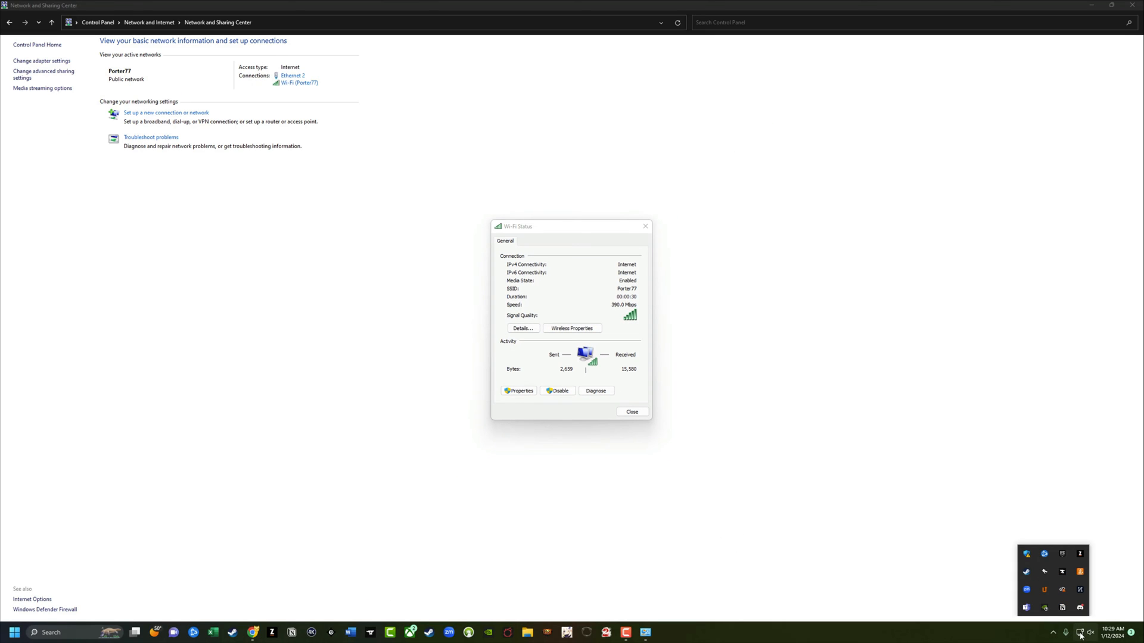
click(1089, 632)
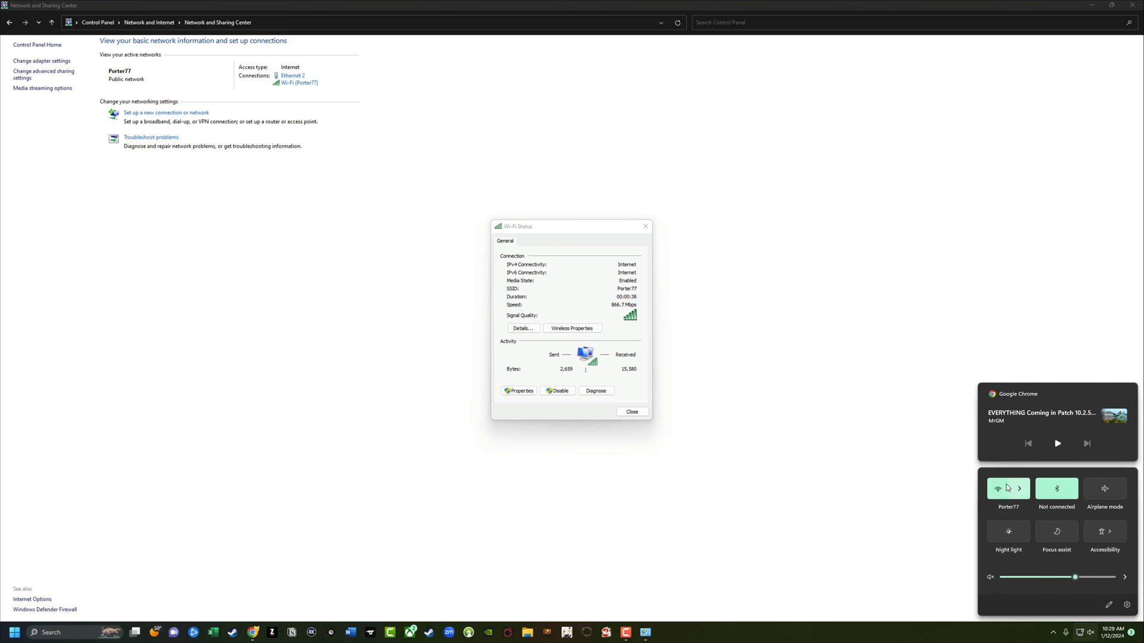
Expand the Wi-Fi tile's network list to show Porter77 connected and secured
click(1019, 488)
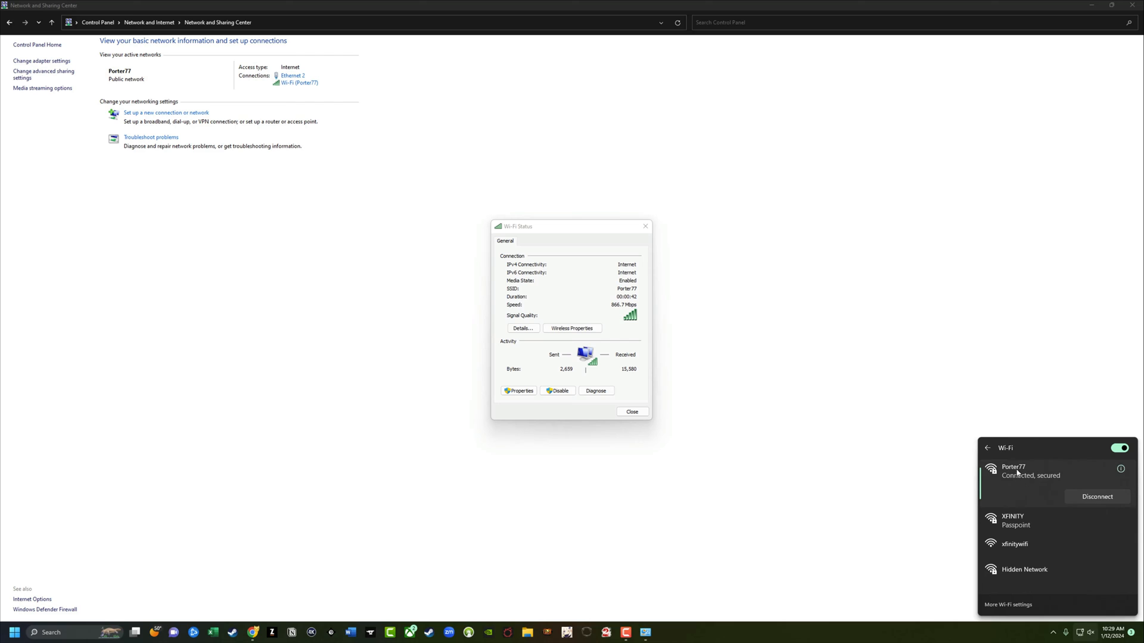
mouse_move(1121, 510)
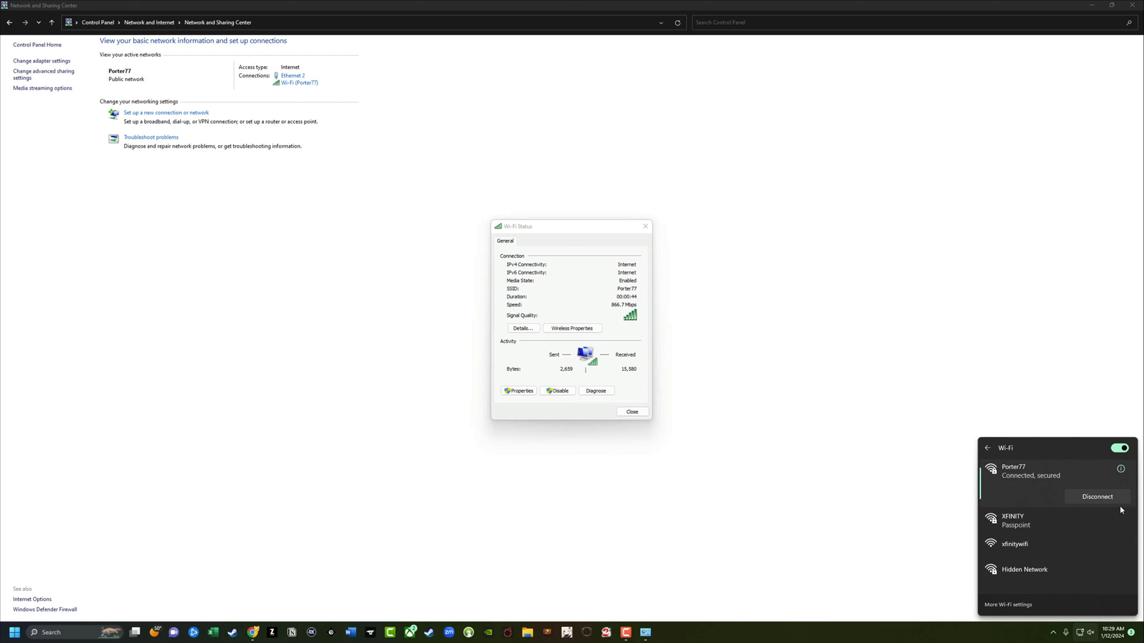
mouse_move(1067, 490)
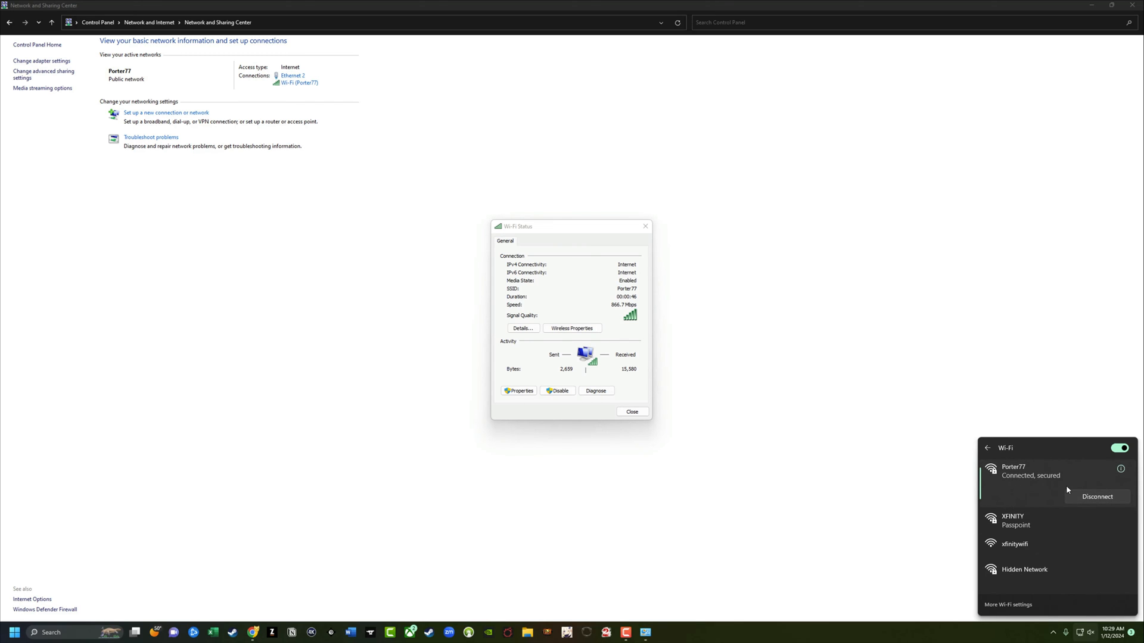
mouse_move(1017, 500)
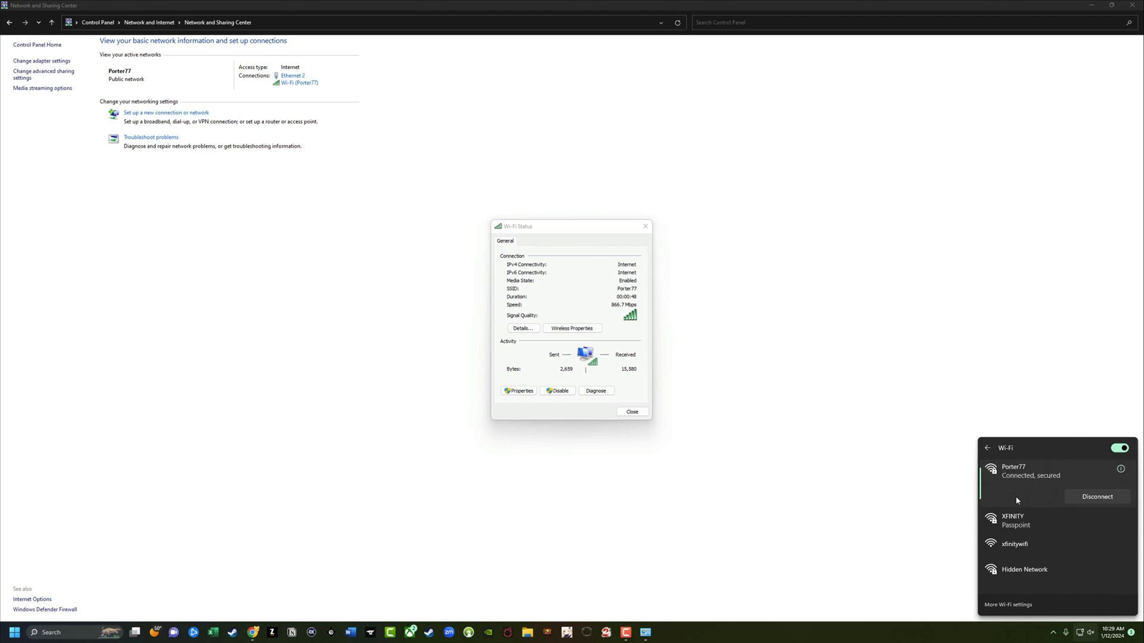